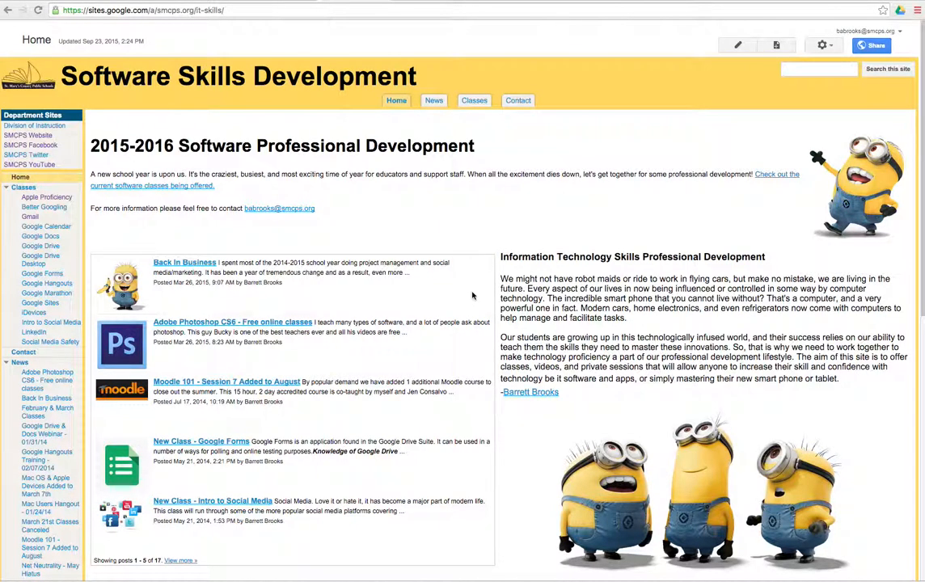
mouse_move(165, 123)
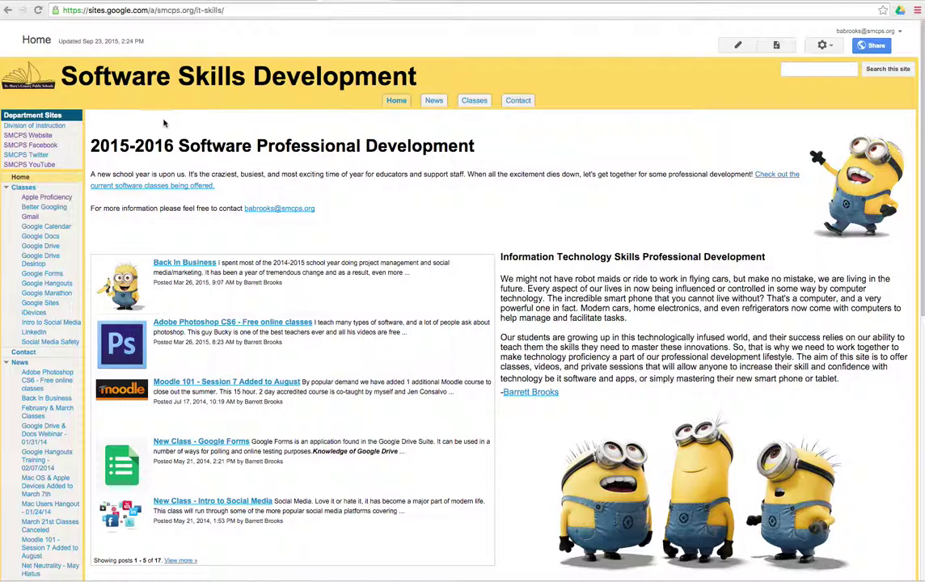
mouse_move(343, 84)
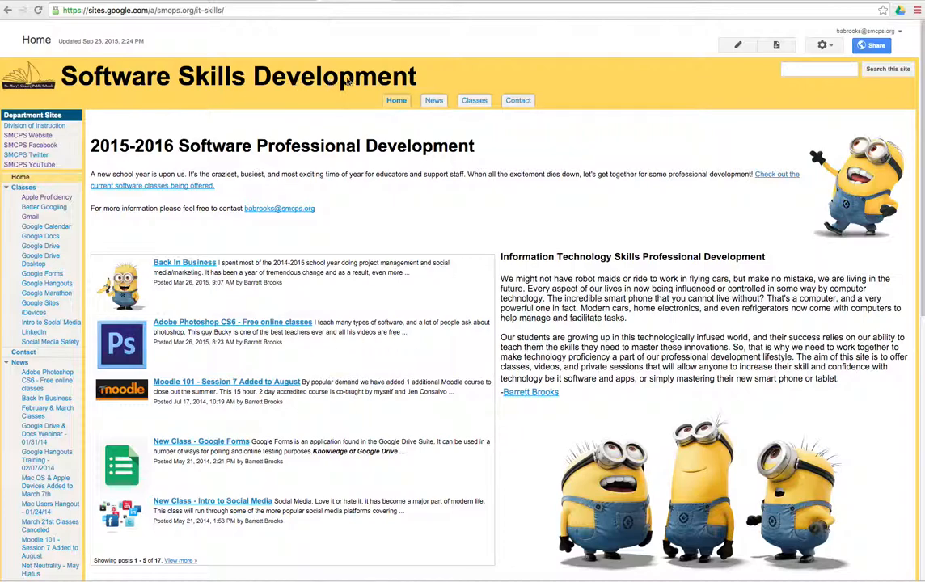
mouse_move(359, 229)
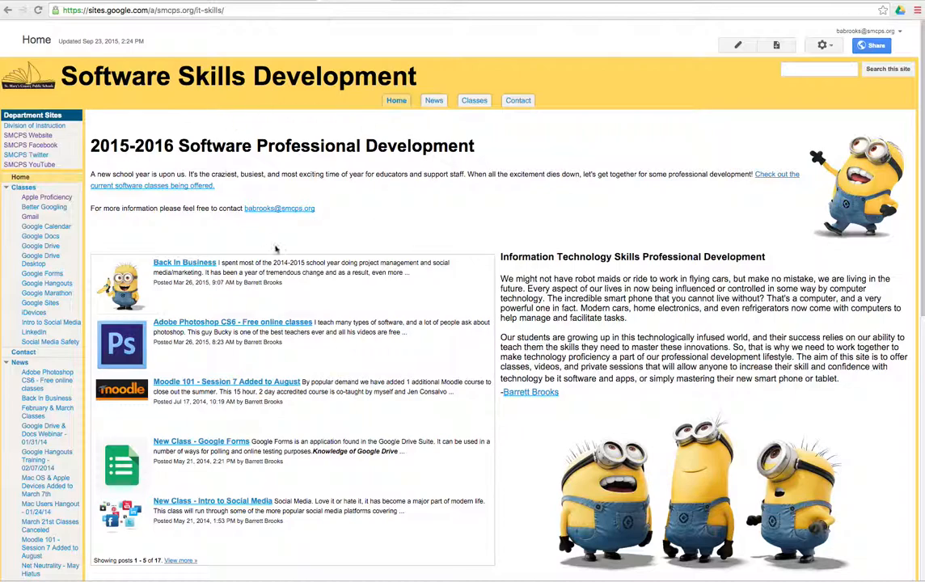
mouse_move(744, 210)
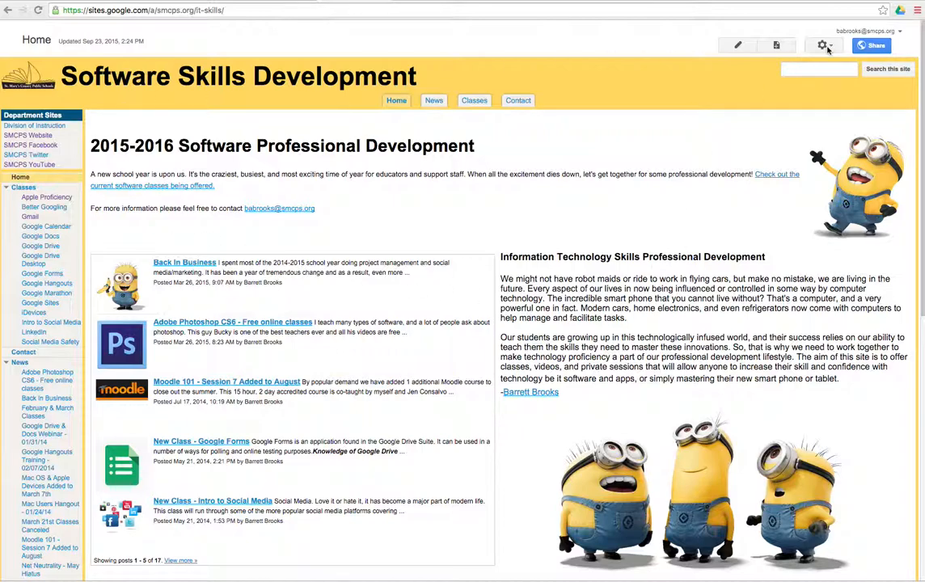
Reach Manage site for the Software Skills Development site via the More actions menu
click(821, 46)
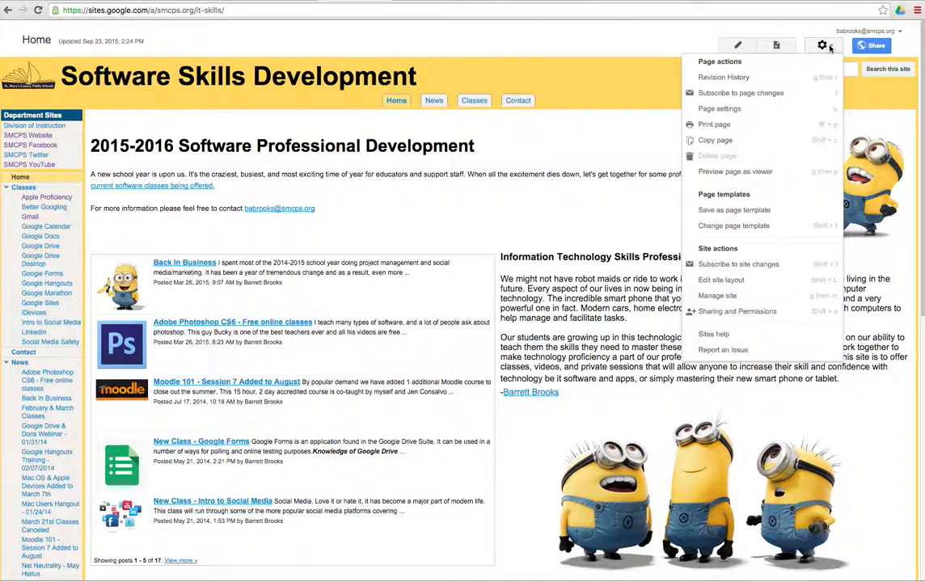
mouse_move(822, 46)
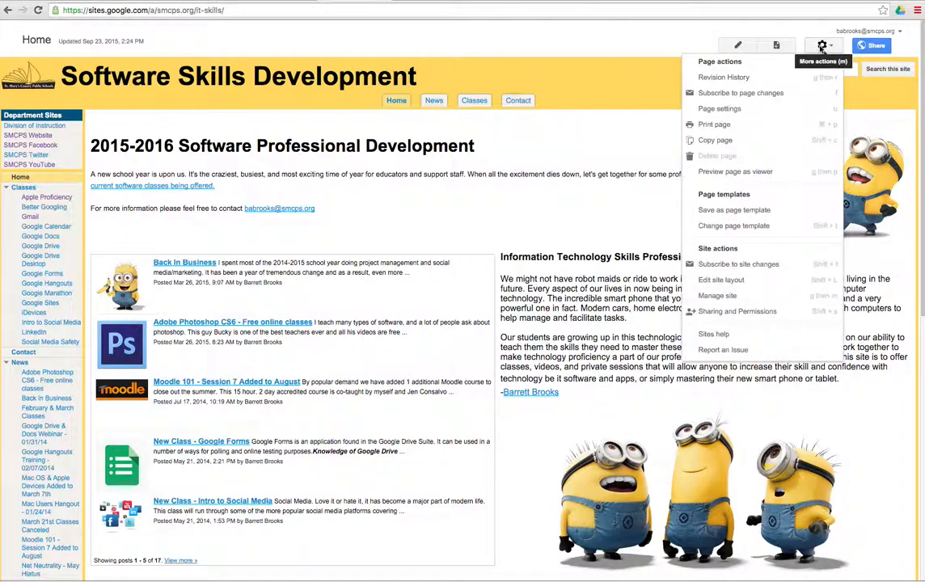
mouse_move(718, 295)
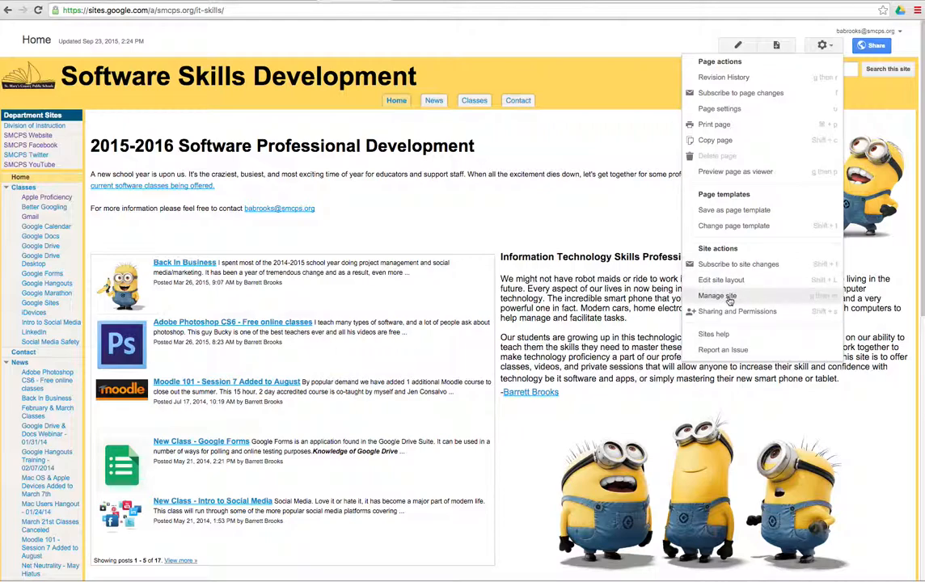
click(718, 294)
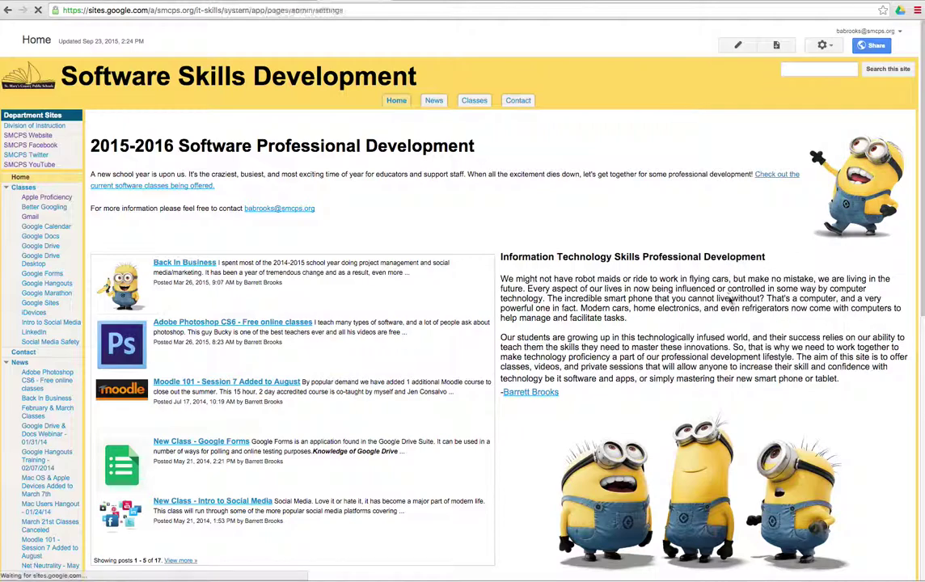
click(822, 46)
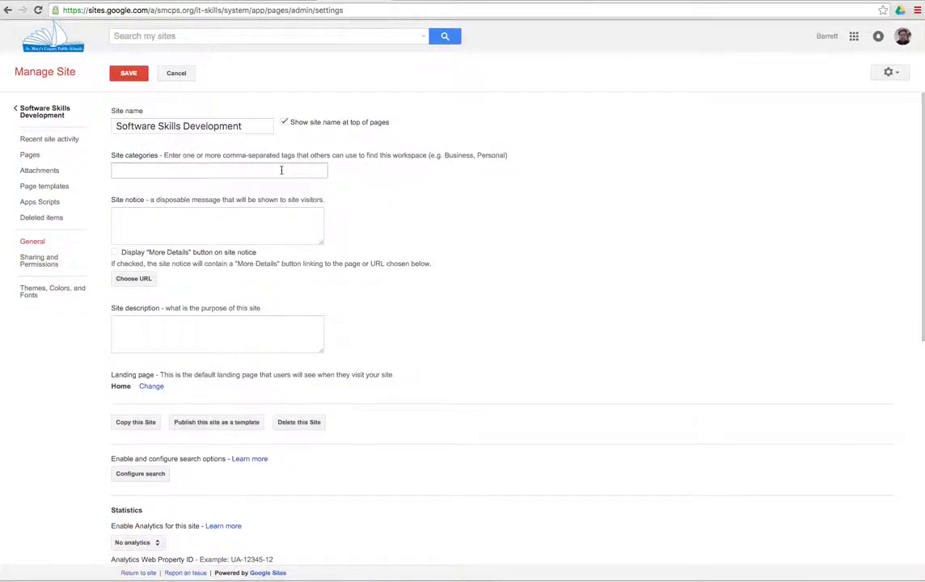
mouse_move(149, 278)
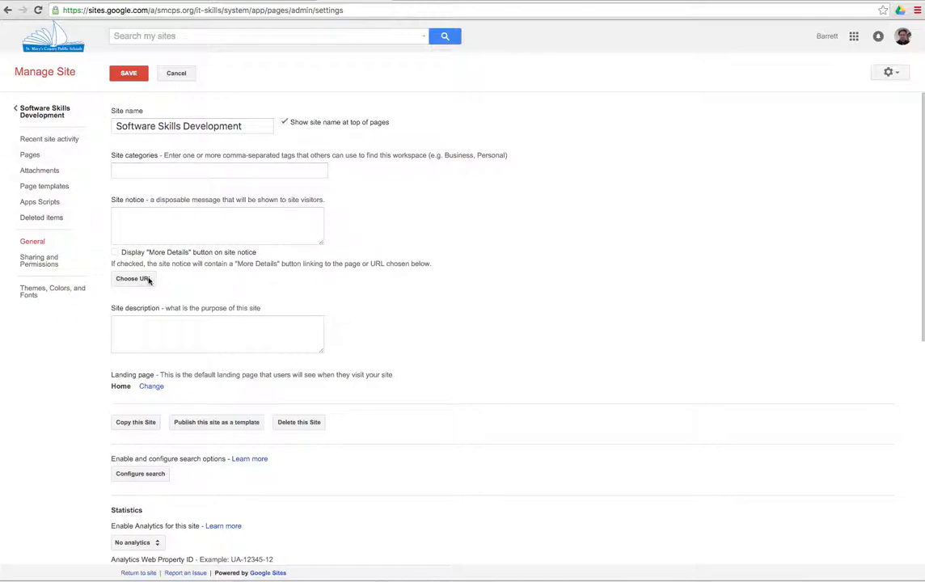
mouse_move(211, 185)
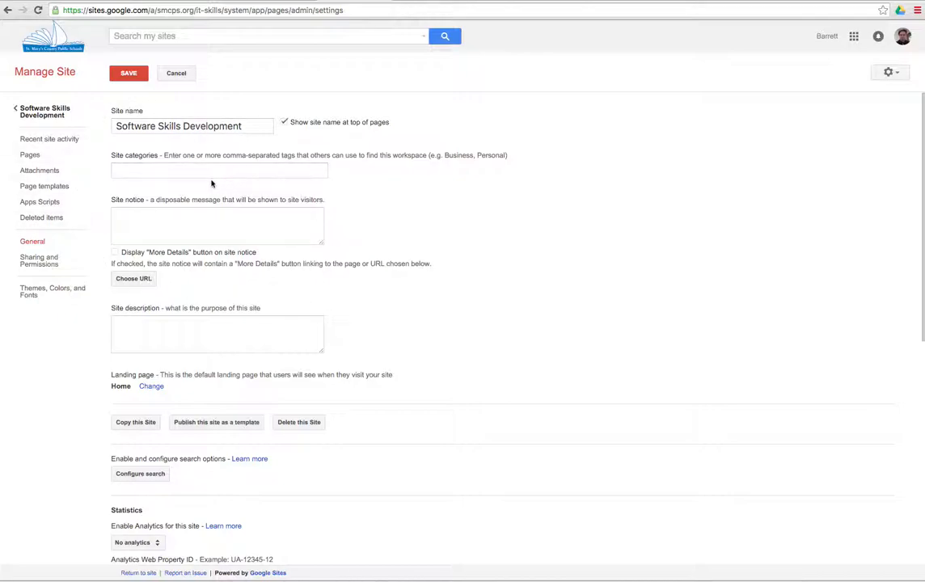
mouse_move(45, 110)
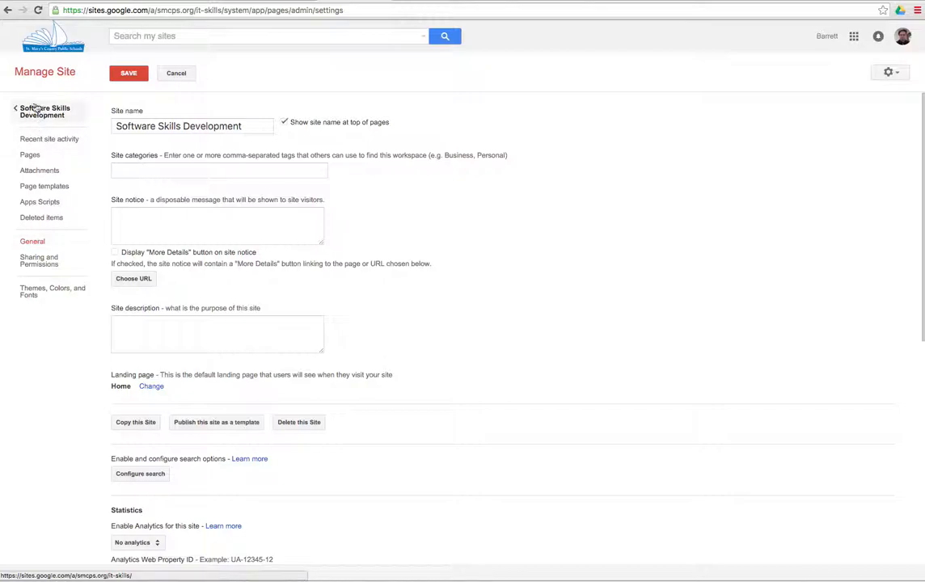
mouse_move(39, 260)
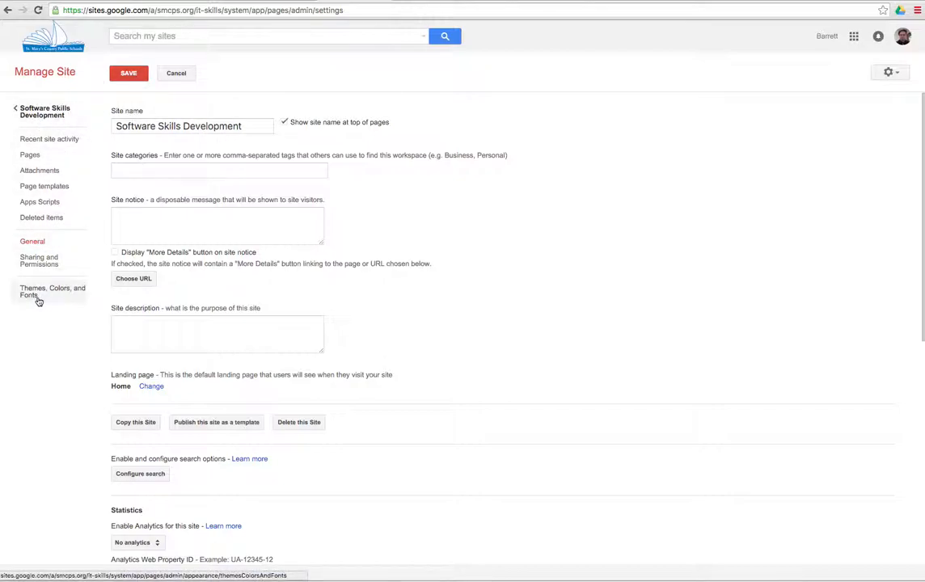
mouse_move(37, 302)
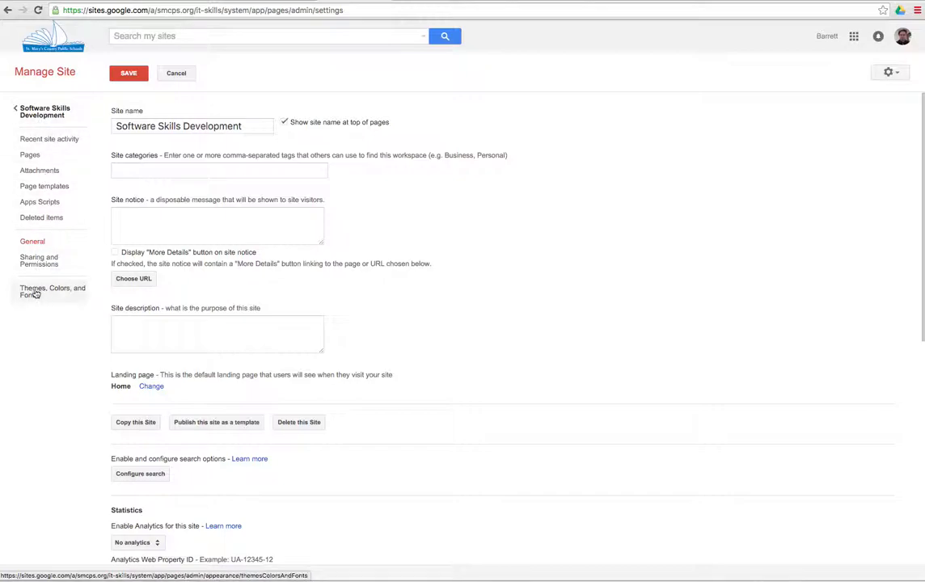
mouse_move(52, 291)
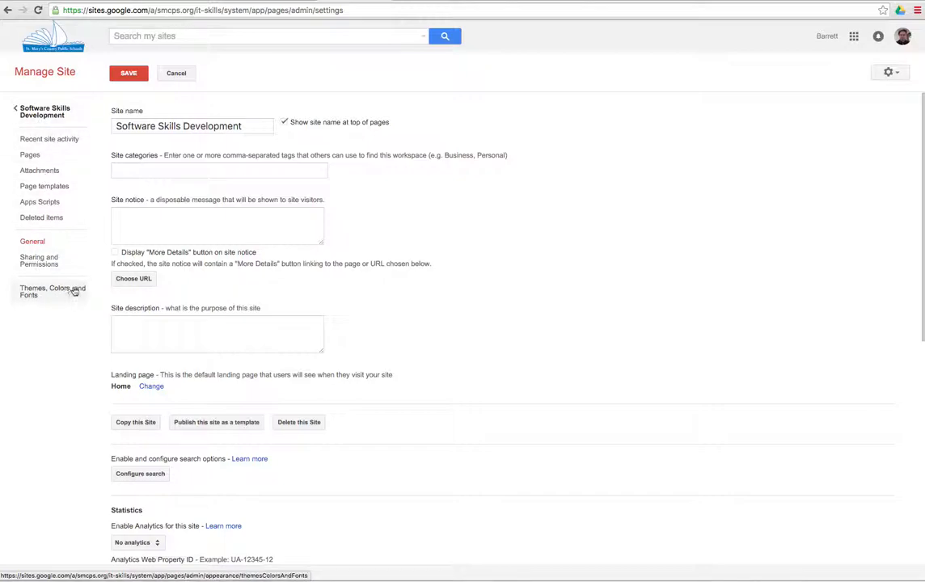
Show the Themes, Colors, and Fonts settings from the Manage Site sidebar
click(51, 291)
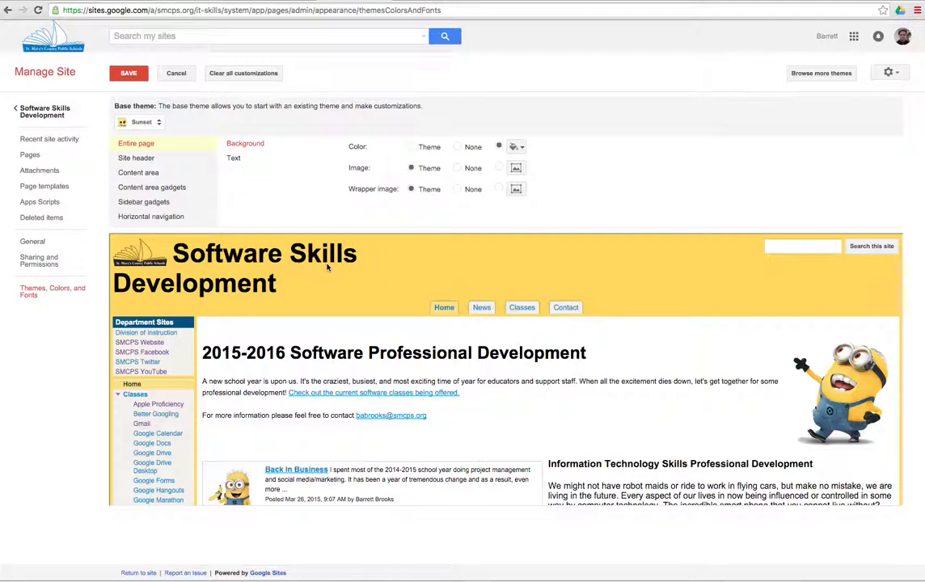
mouse_move(382, 278)
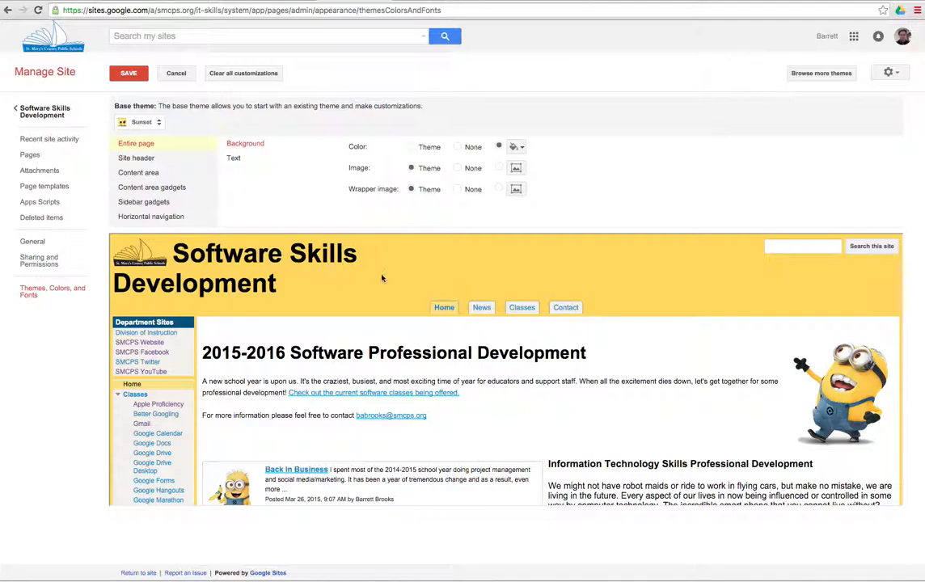
mouse_move(172, 396)
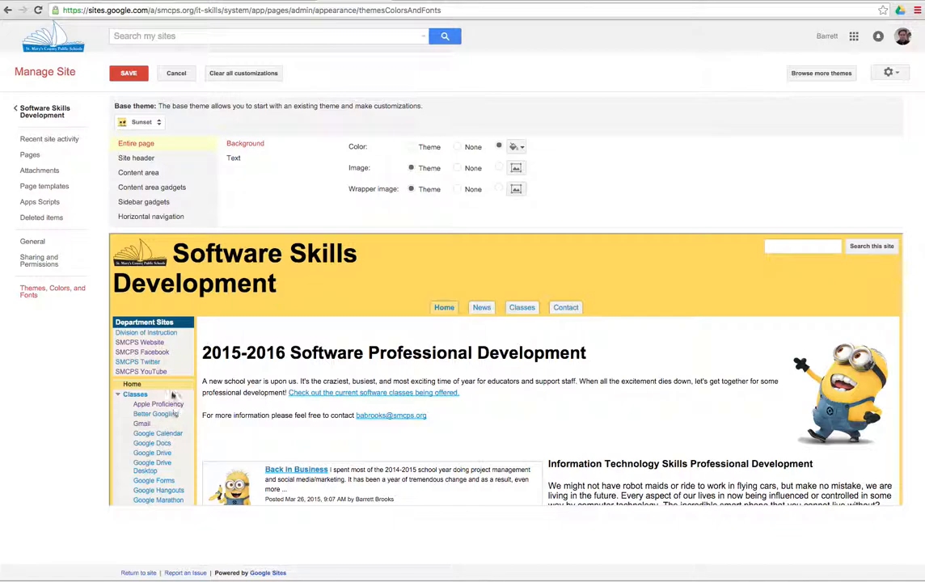
mouse_move(598, 382)
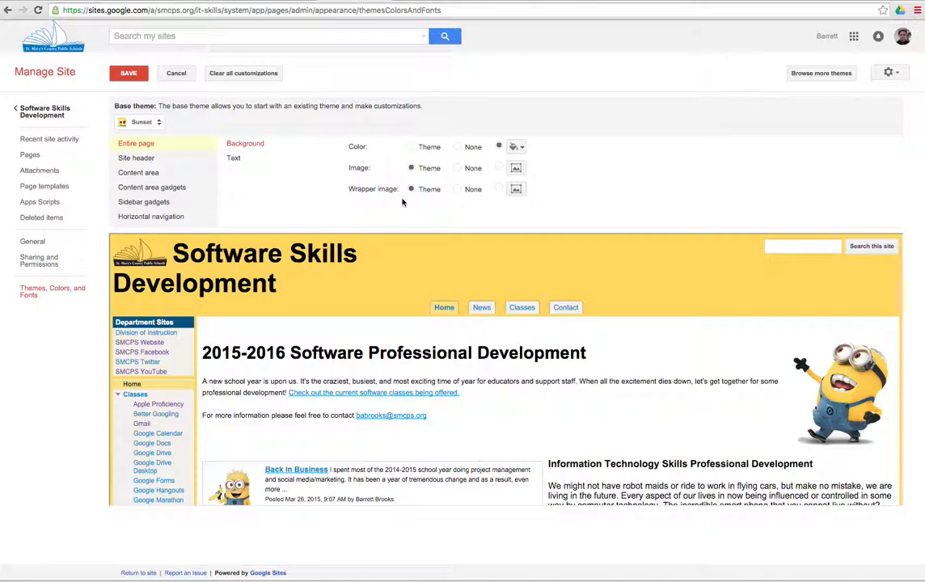
mouse_move(560, 291)
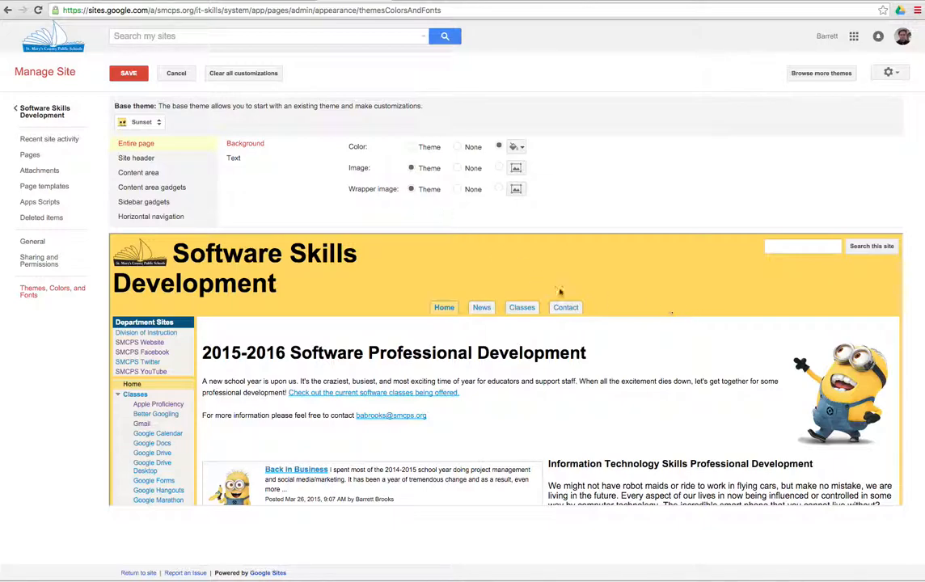
mouse_move(813, 113)
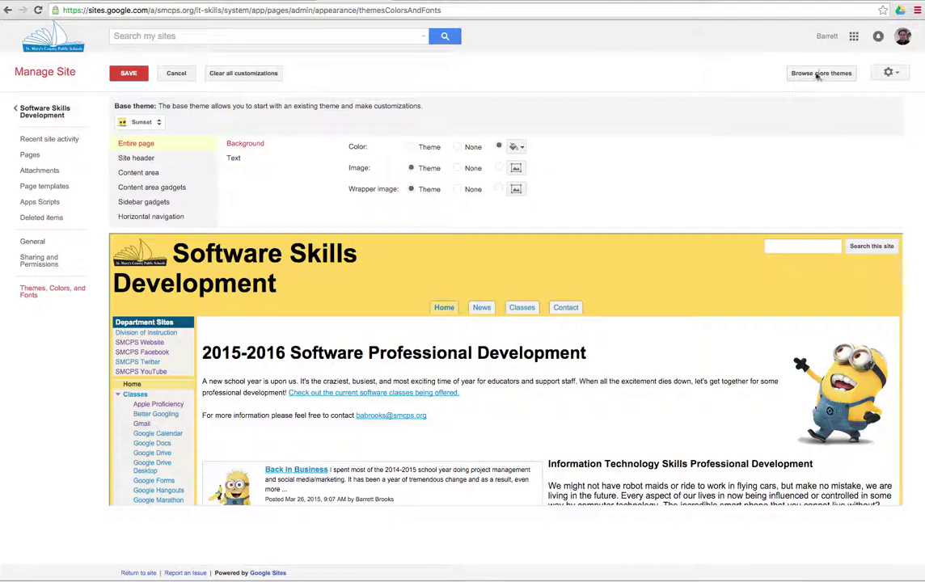
Browse more themes, filter to the smcps.org category and preview the SMCPS Template
click(820, 72)
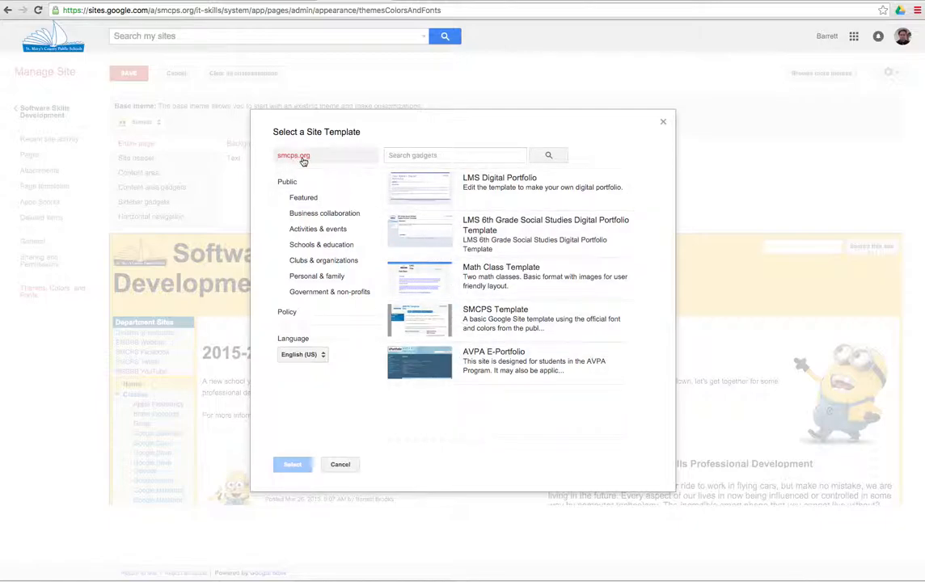
click(510, 320)
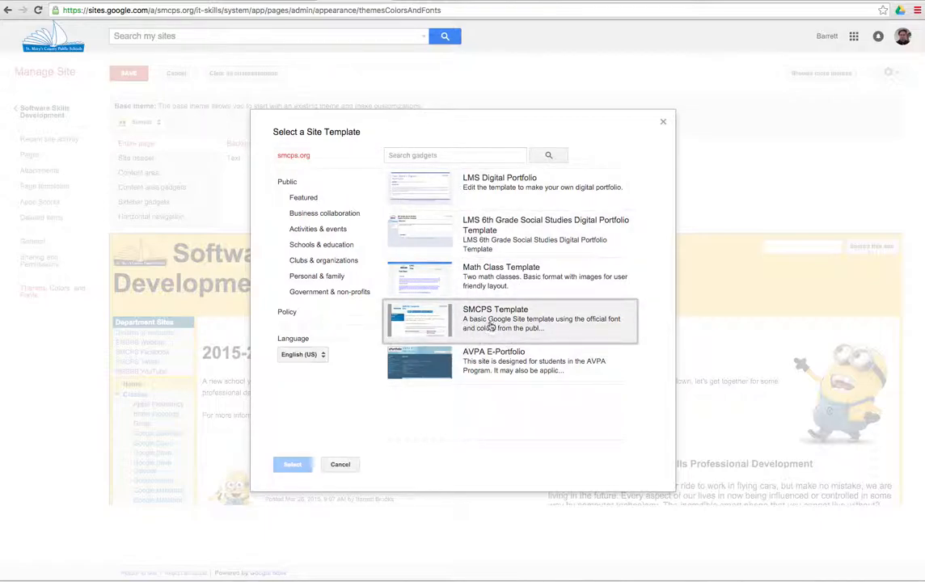
click(495, 319)
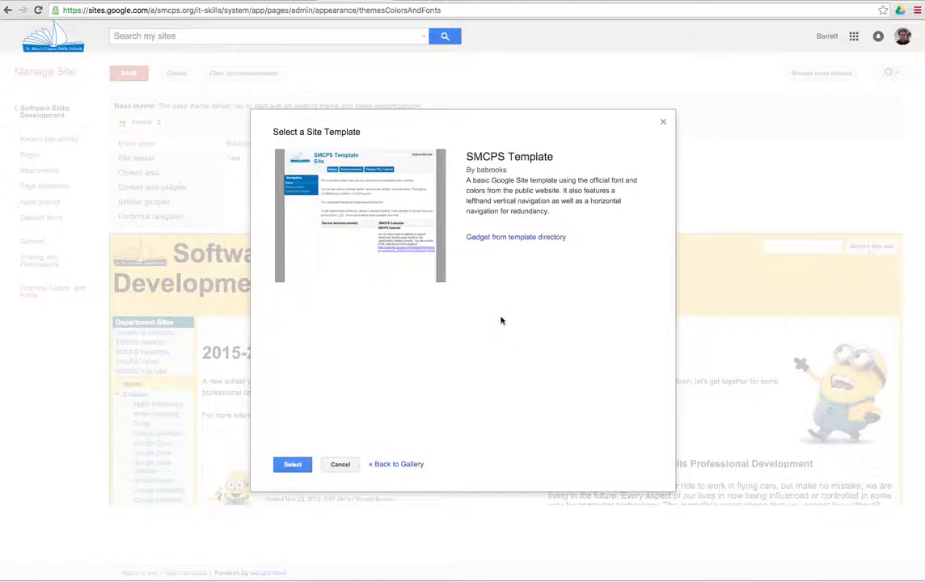
mouse_move(390, 176)
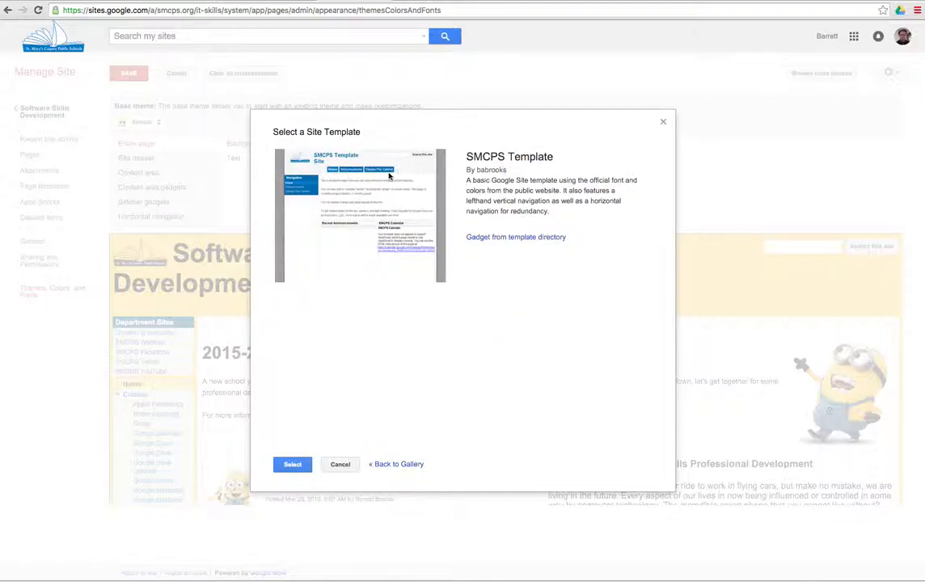
mouse_move(591, 213)
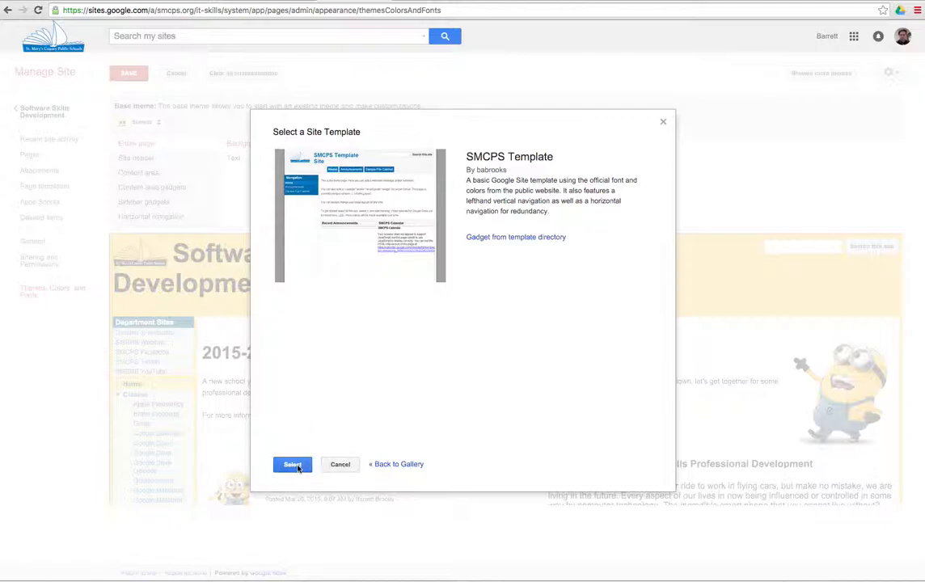
Select the SMCPS Template so the site previews with blue navigation and official styling
click(292, 463)
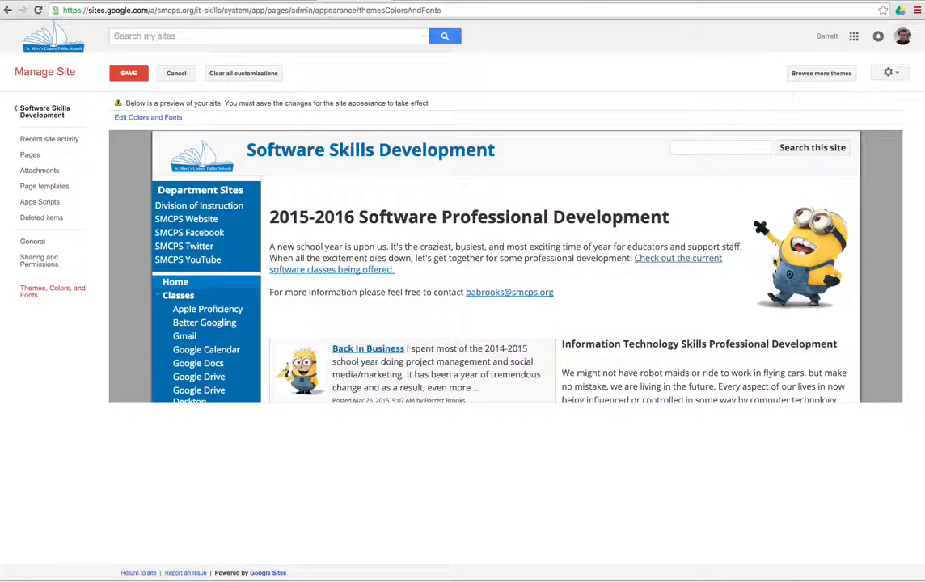
mouse_move(731, 299)
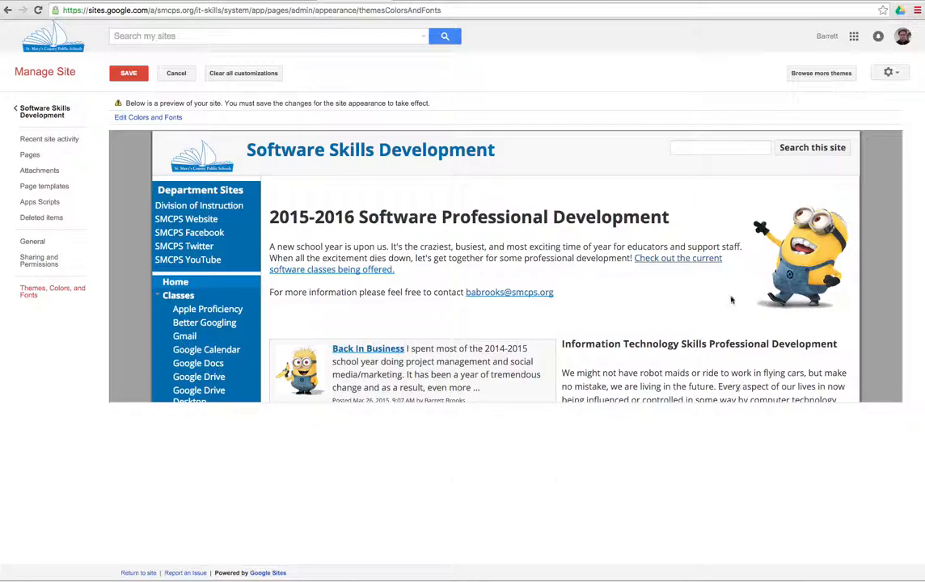
mouse_move(657, 310)
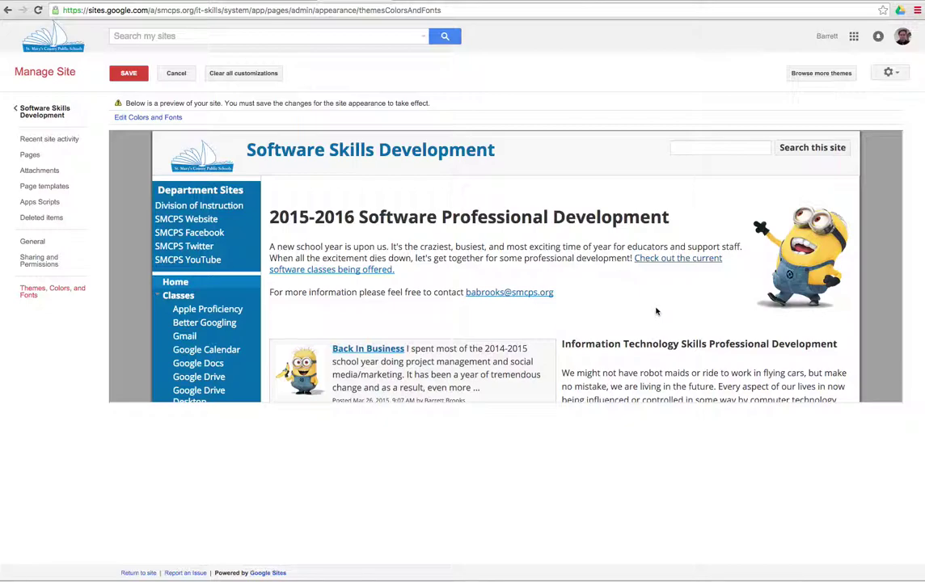
mouse_move(658, 273)
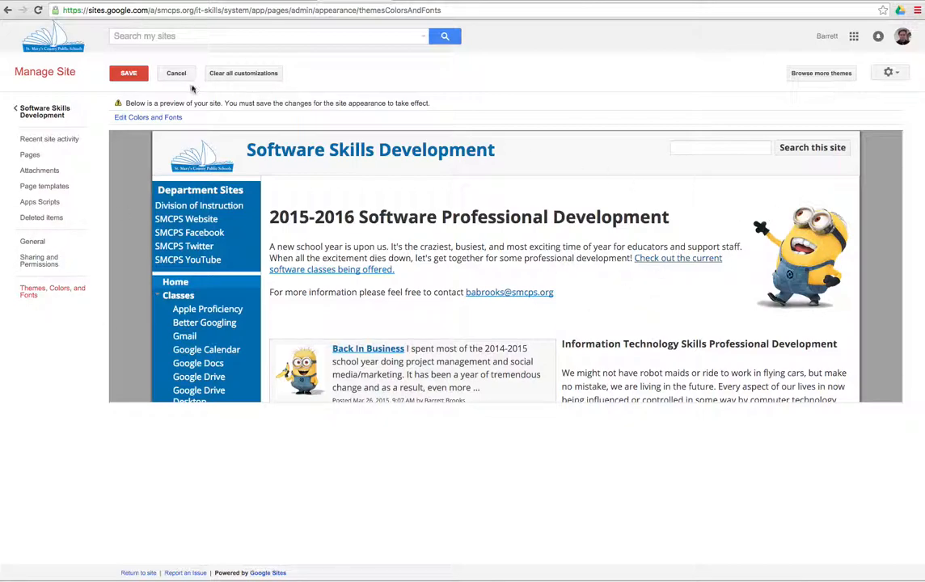
Save the SMCPS Template theme changes in Manage Site
click(129, 73)
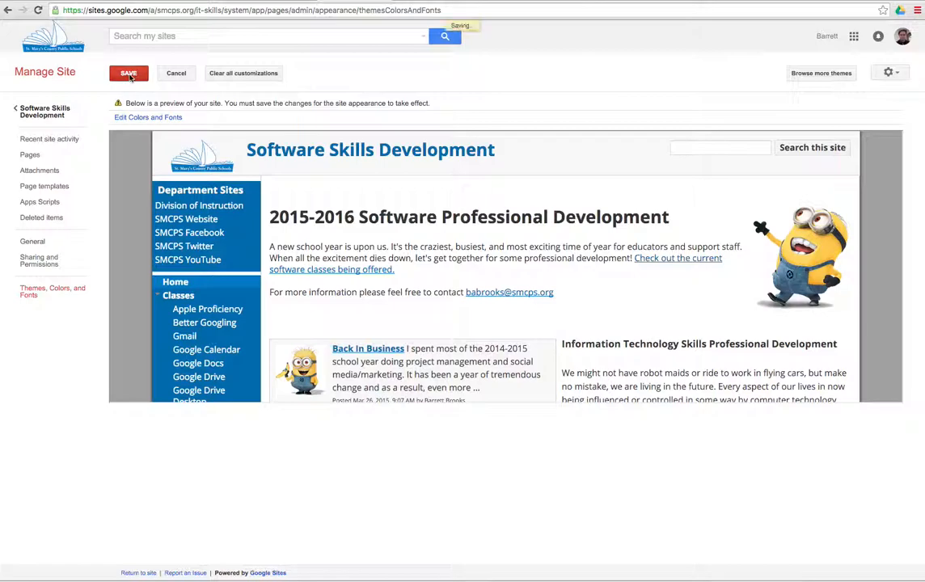
click(129, 73)
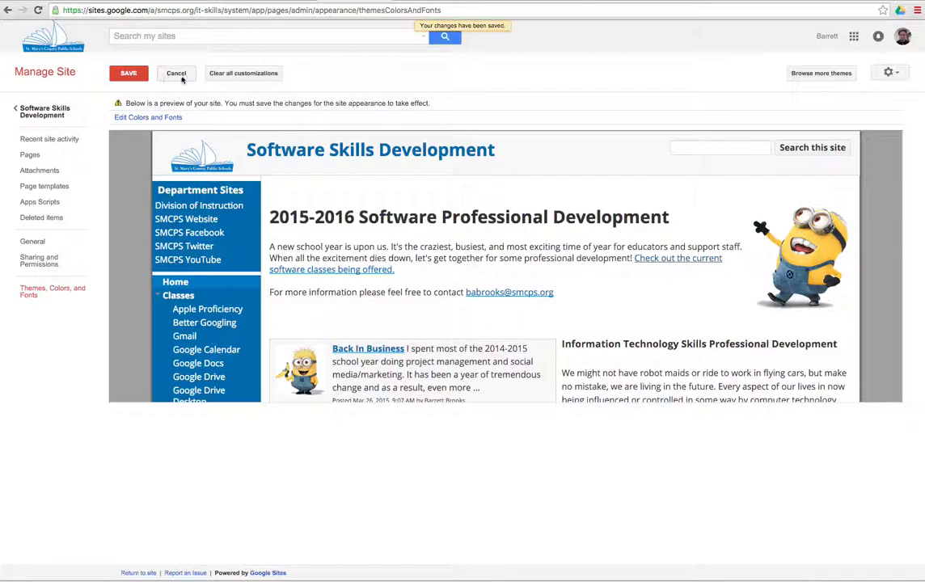
mouse_move(330, 201)
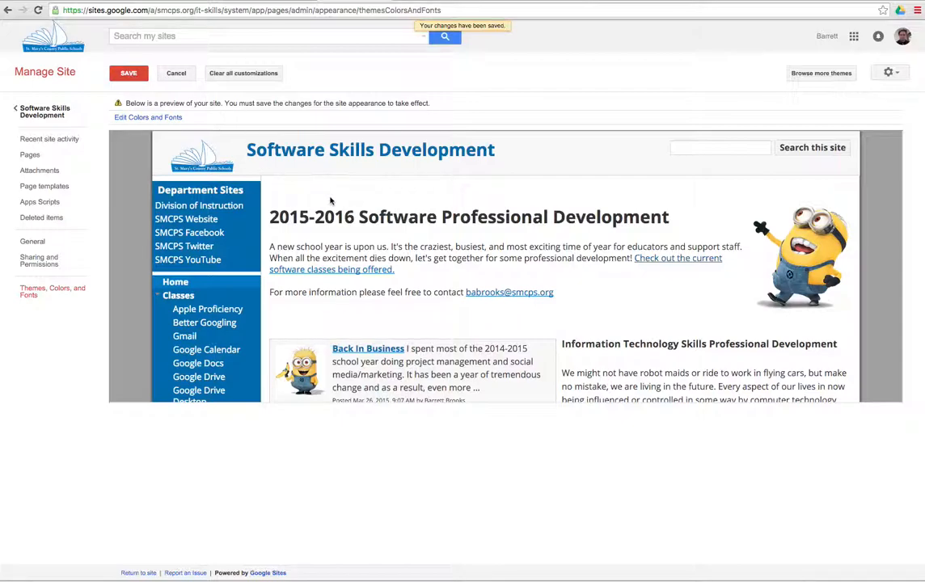
mouse_move(586, 324)
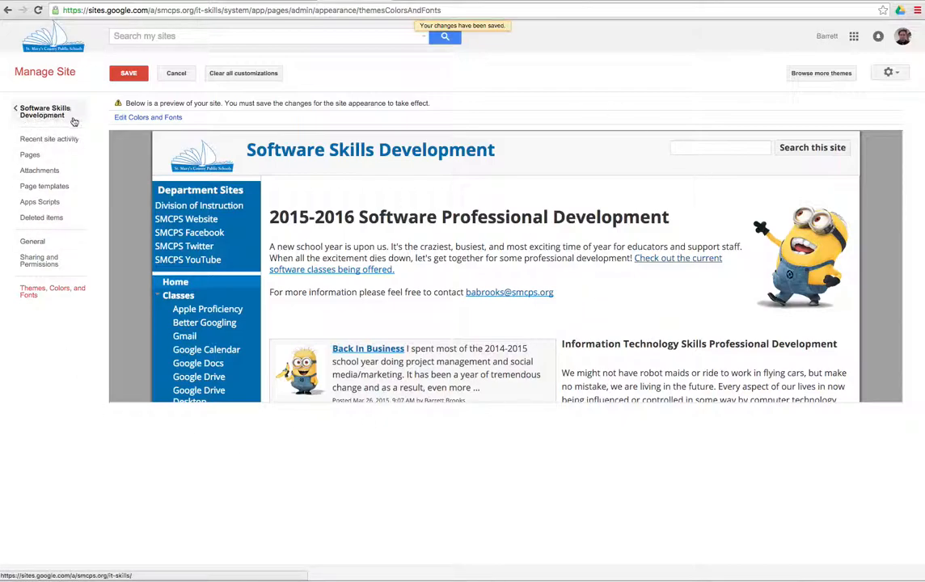
Return to the Software Skills Development home page and scroll through its restyled content
click(44, 110)
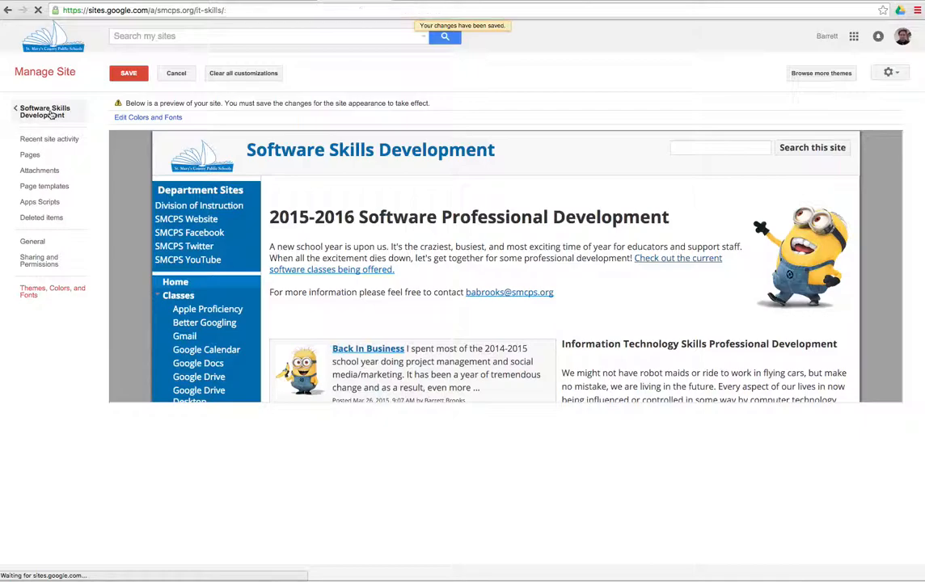
click(128, 73)
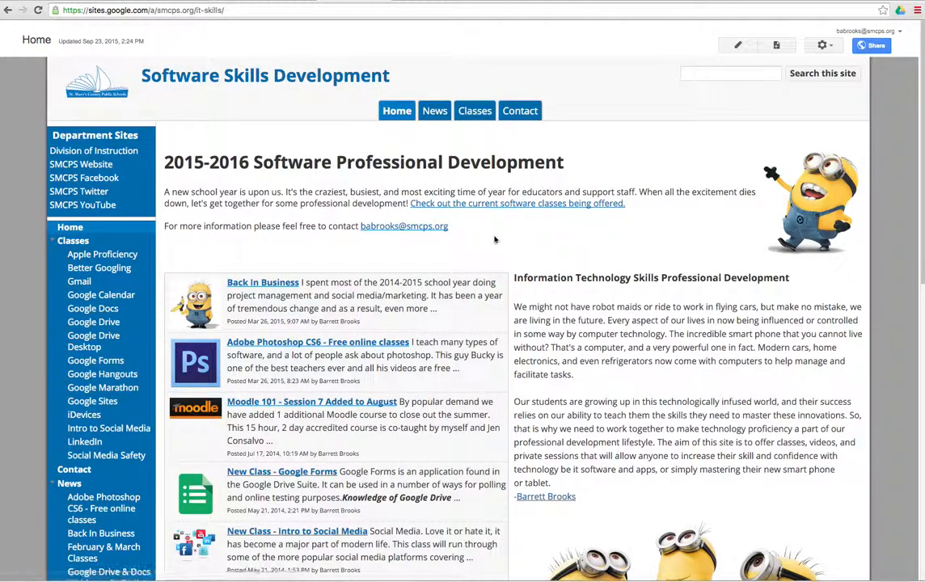
scroll(down, 3)
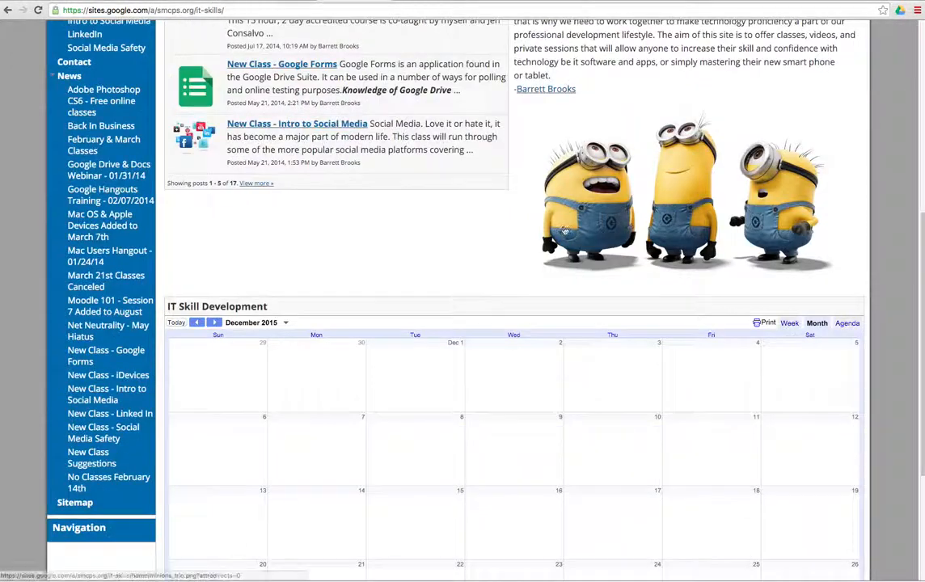
scroll(up, 3)
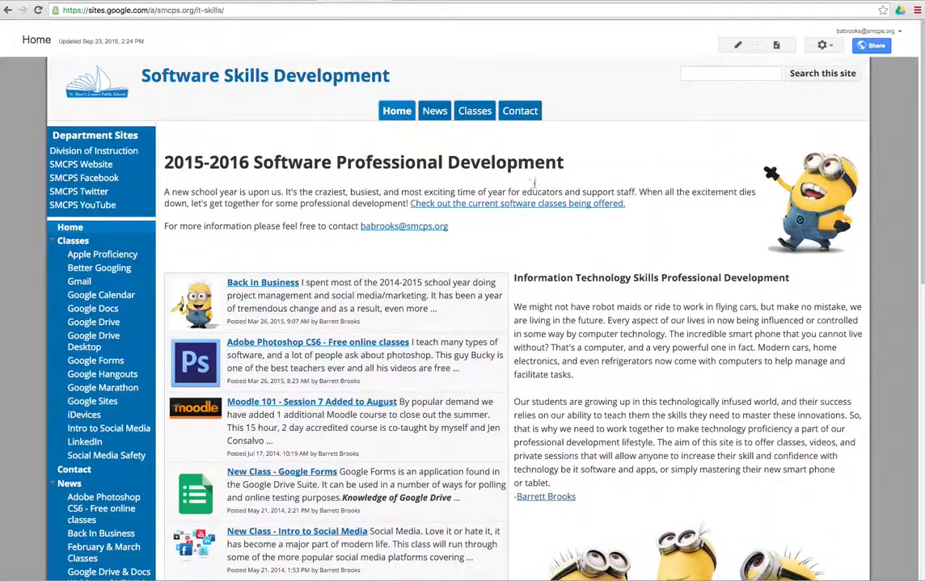